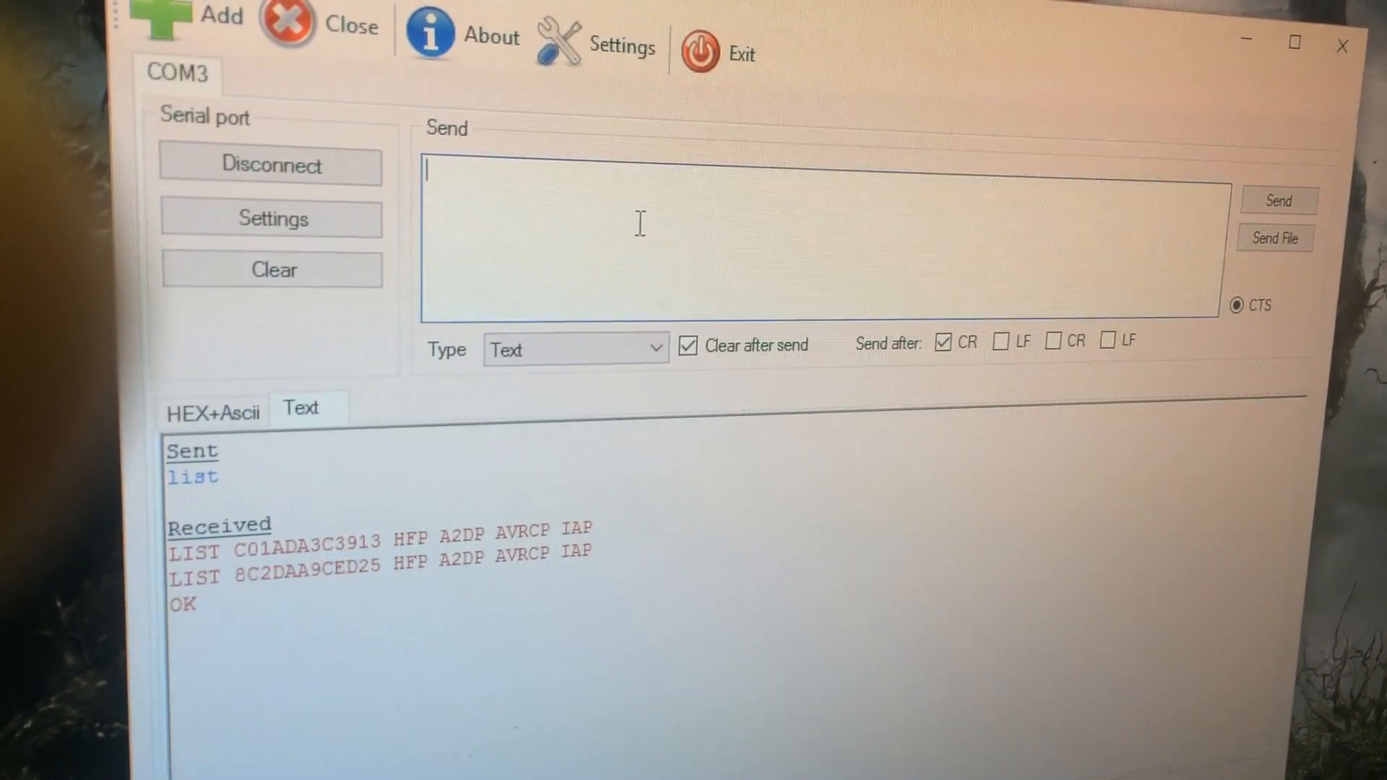
Send 'open 8C2DAA9CED25 iap' over COM3 and receive a PENDING reply
text(open 8C2DAA9CED25)
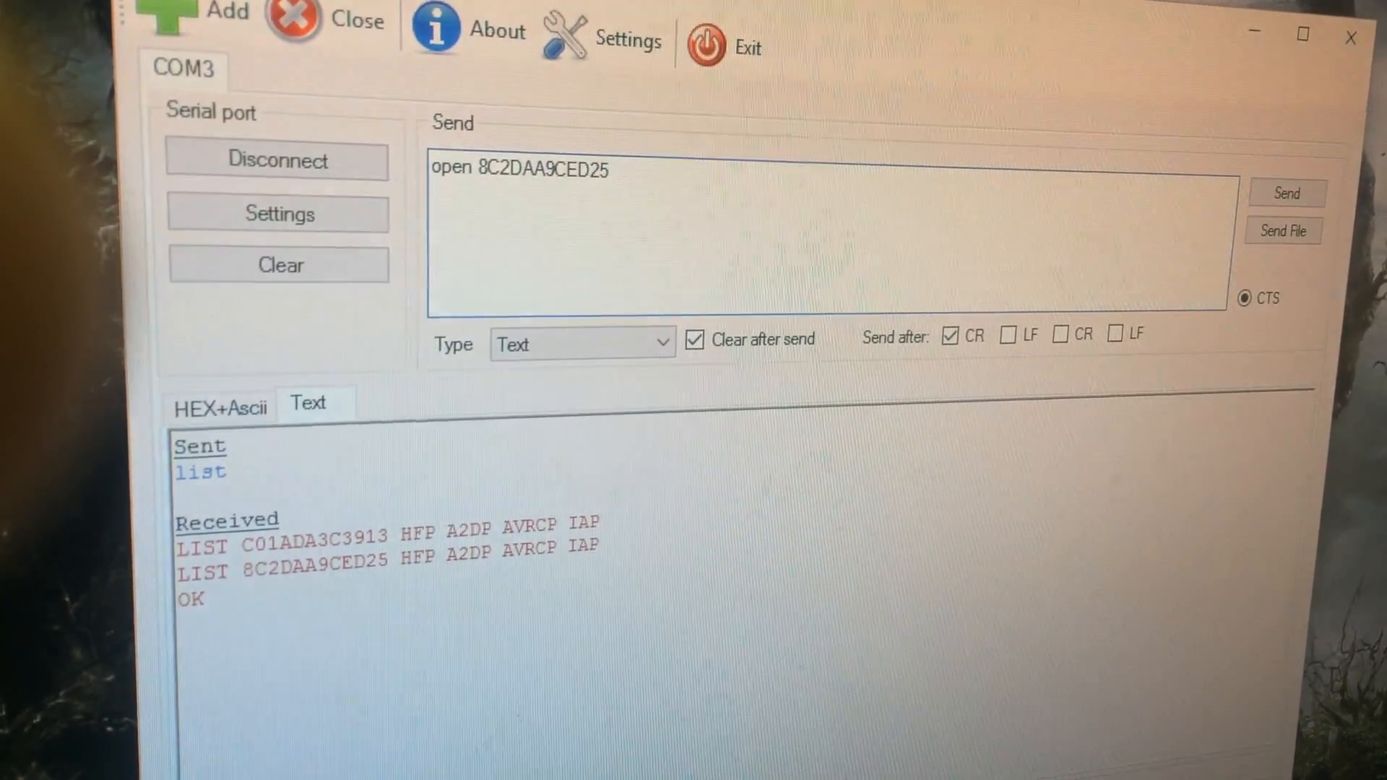
click(1286, 192)
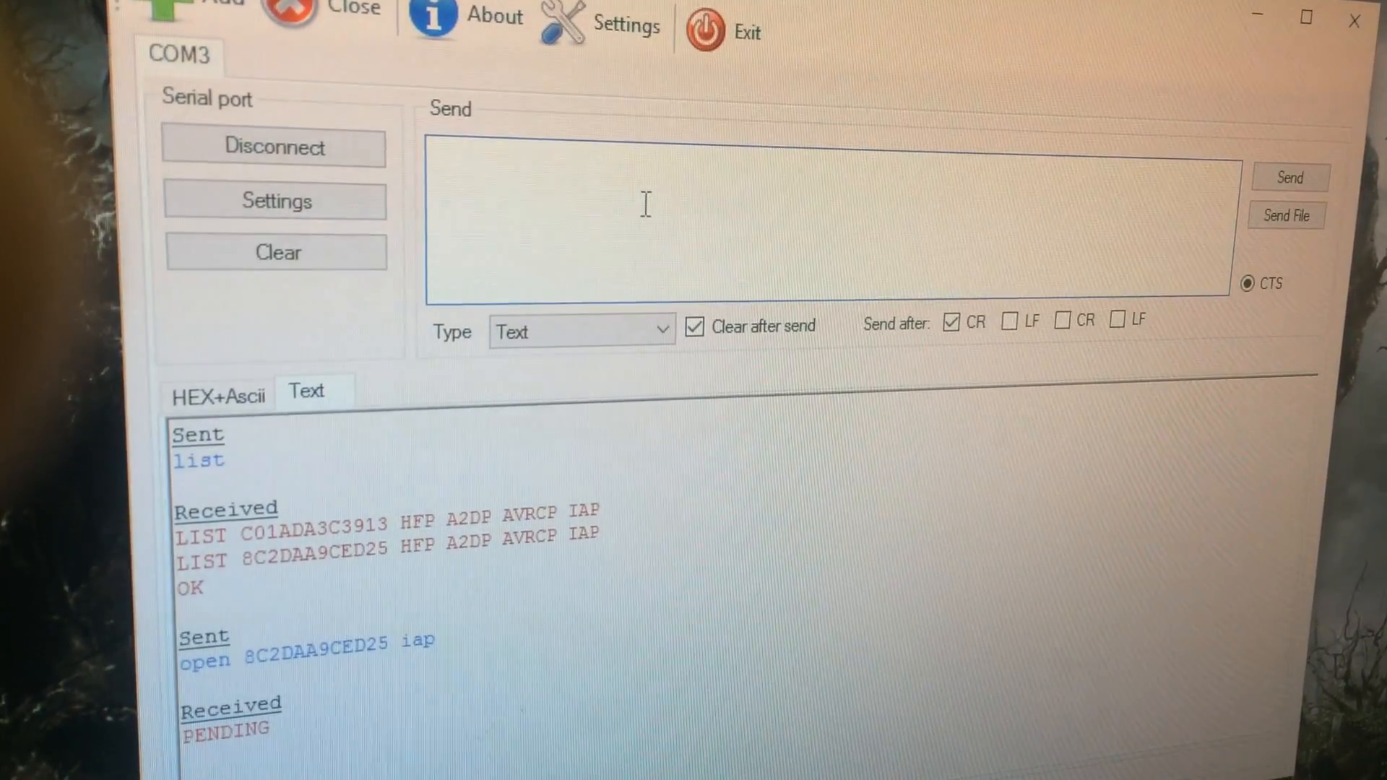